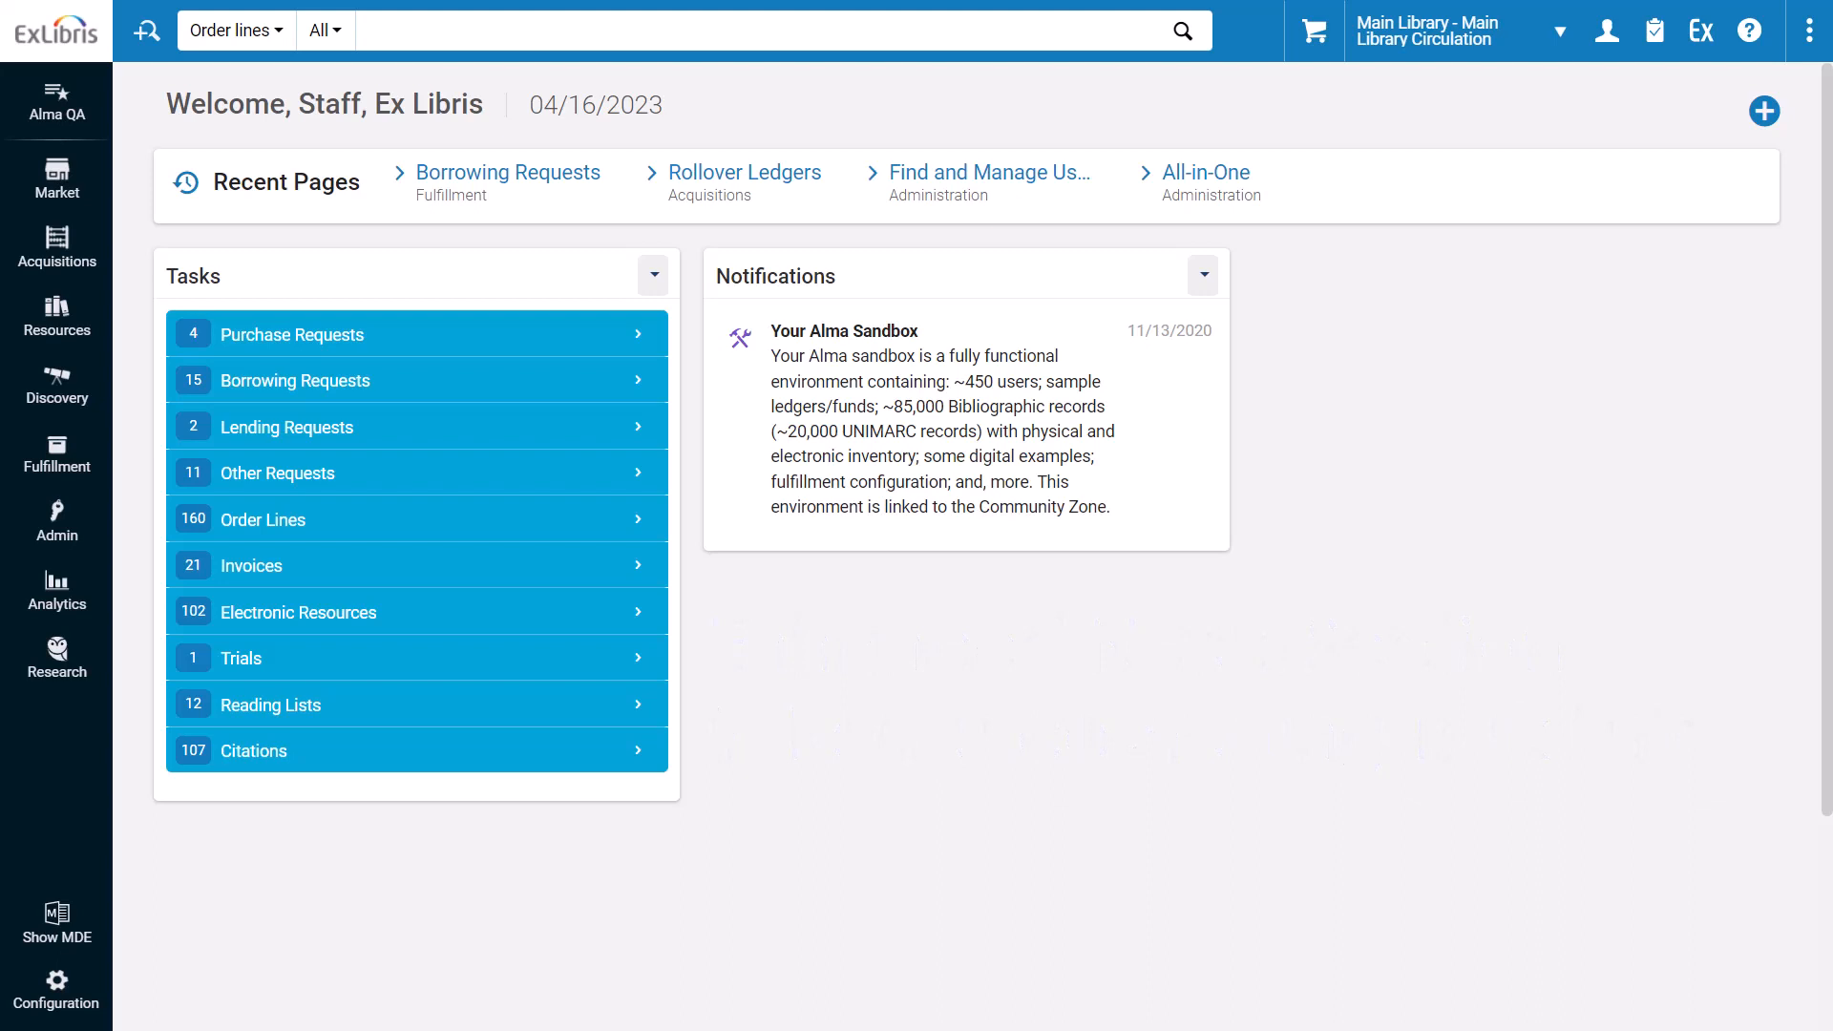
pyautogui.moveTo(705, 552)
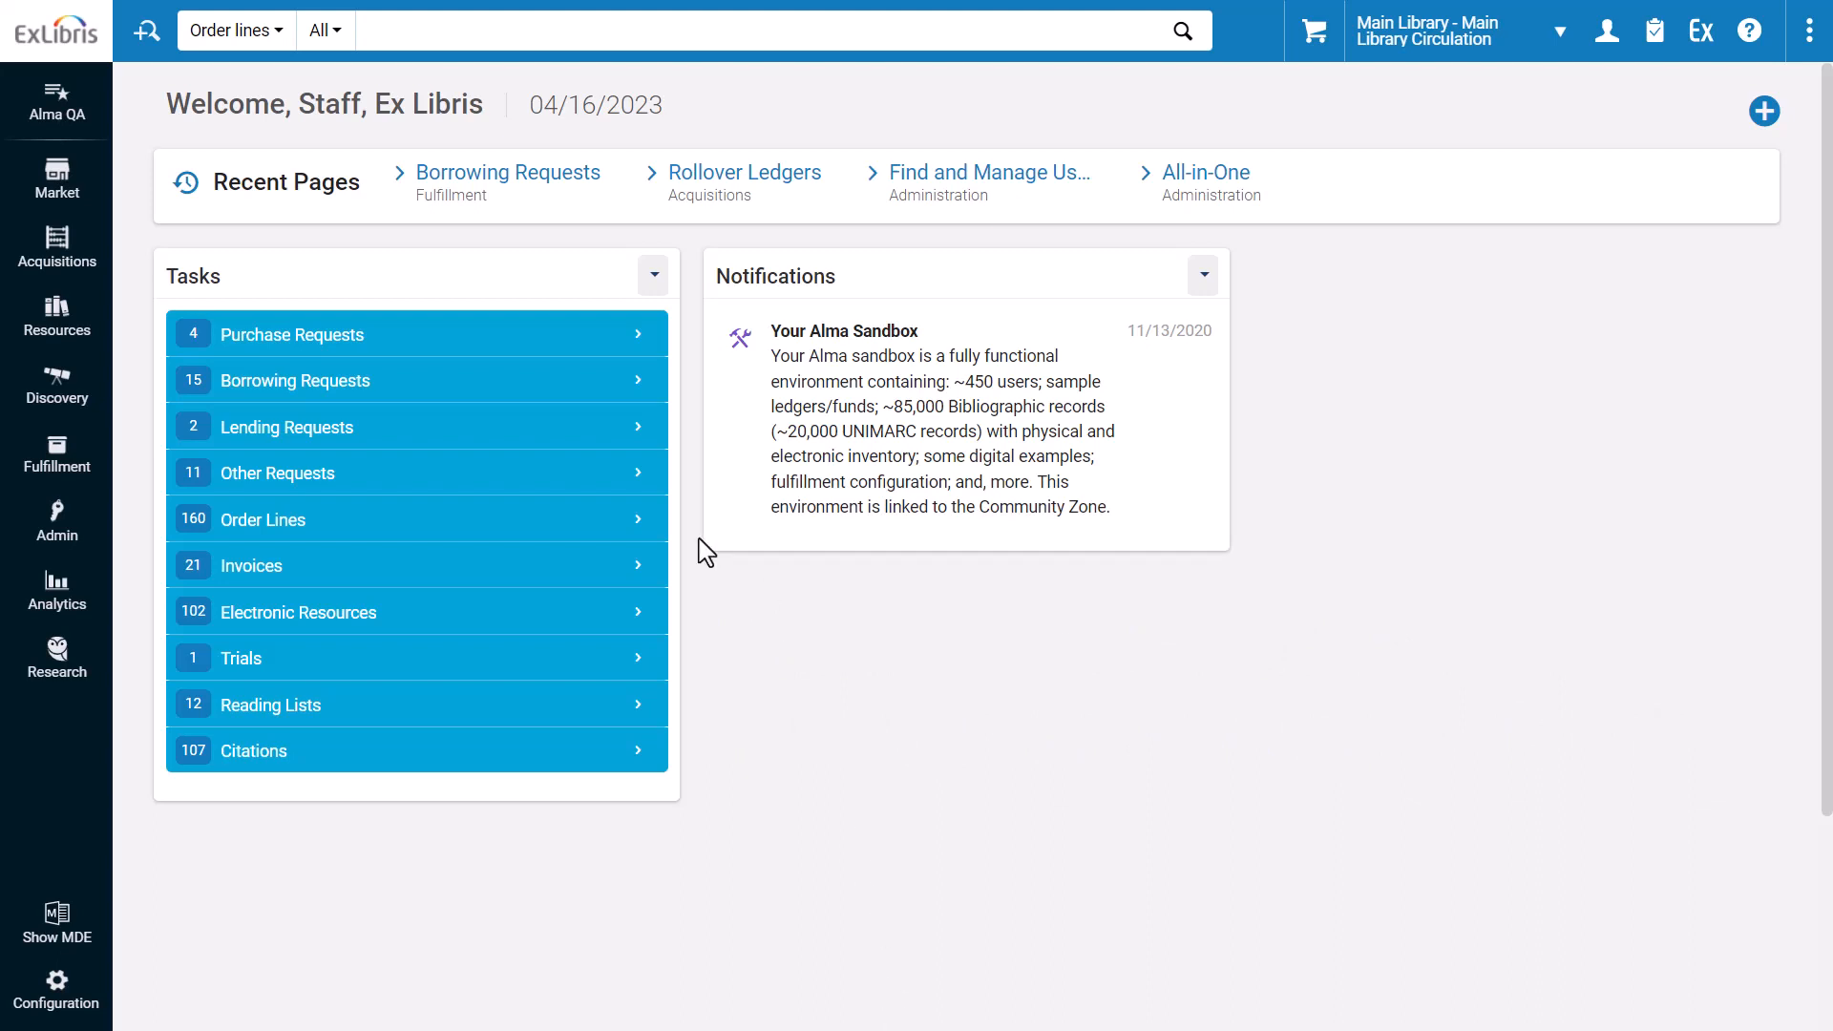
# Step: Bring up the Fulfillment menu listing the resource sharing pages
pyautogui.click(56, 456)
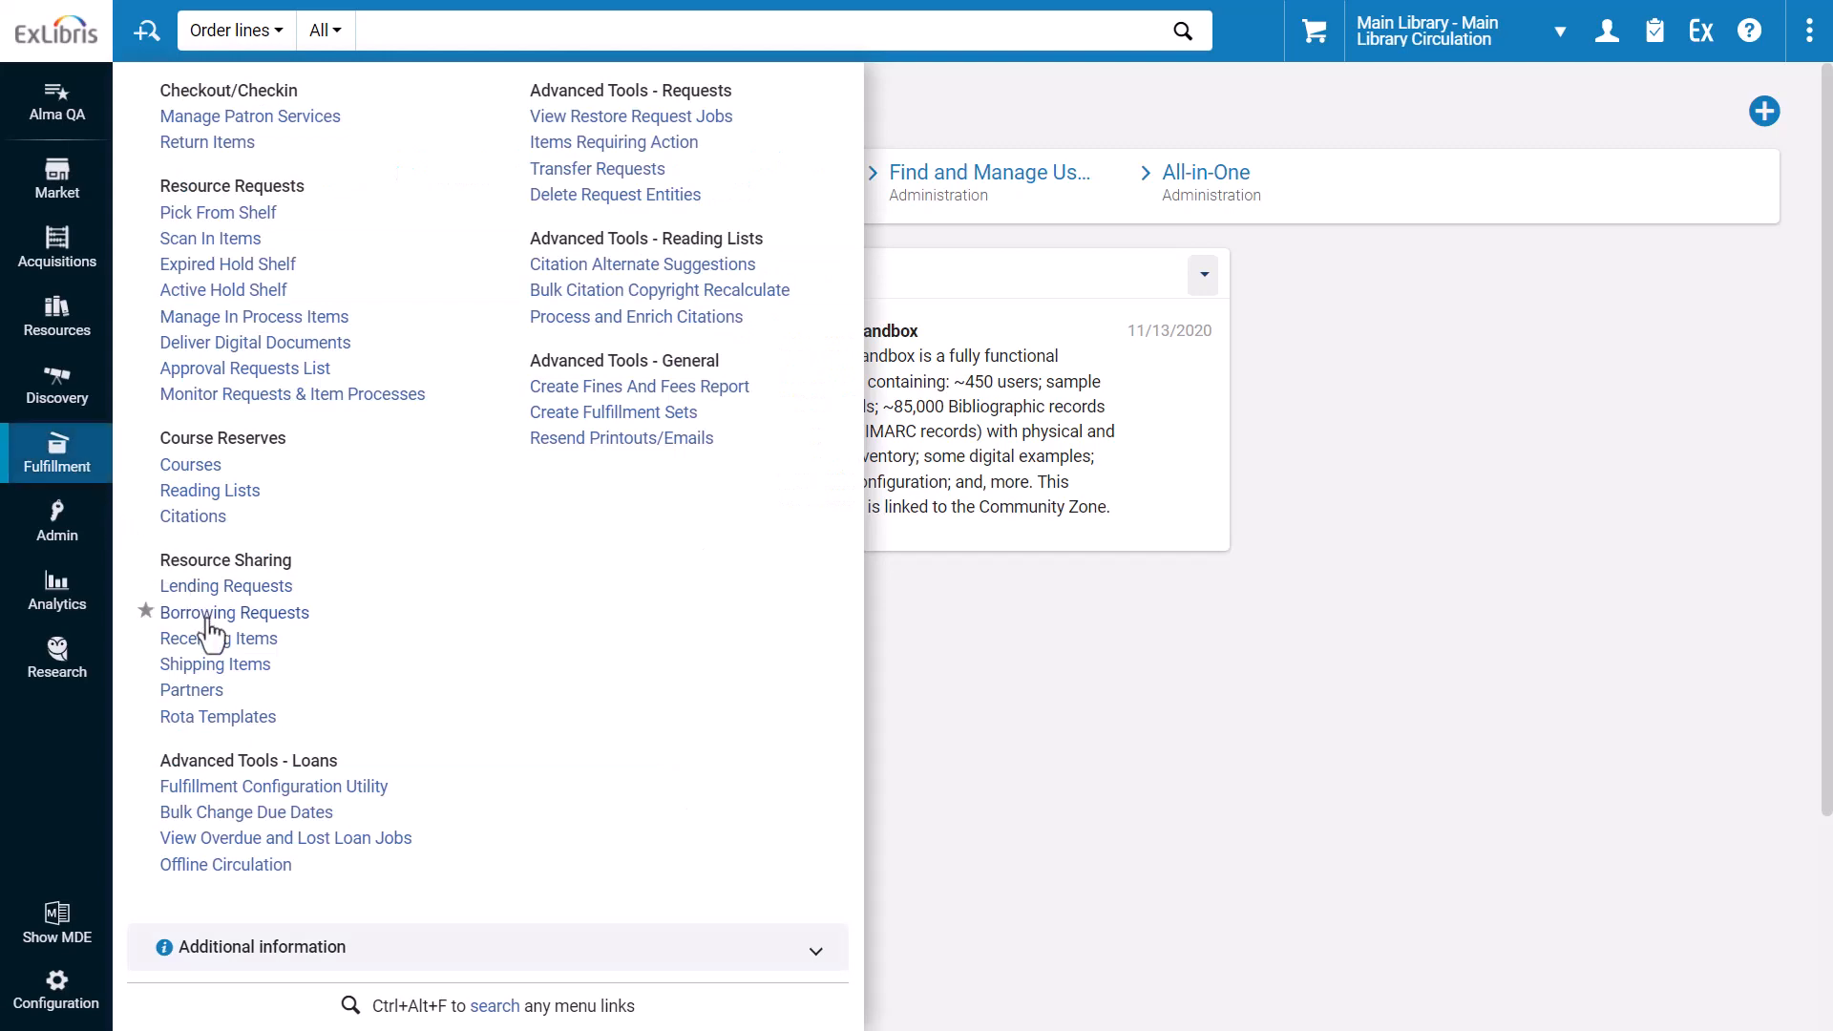
# Step: Show the Borrowing Requests list with the first request's four notes as cards
pyautogui.click(235, 613)
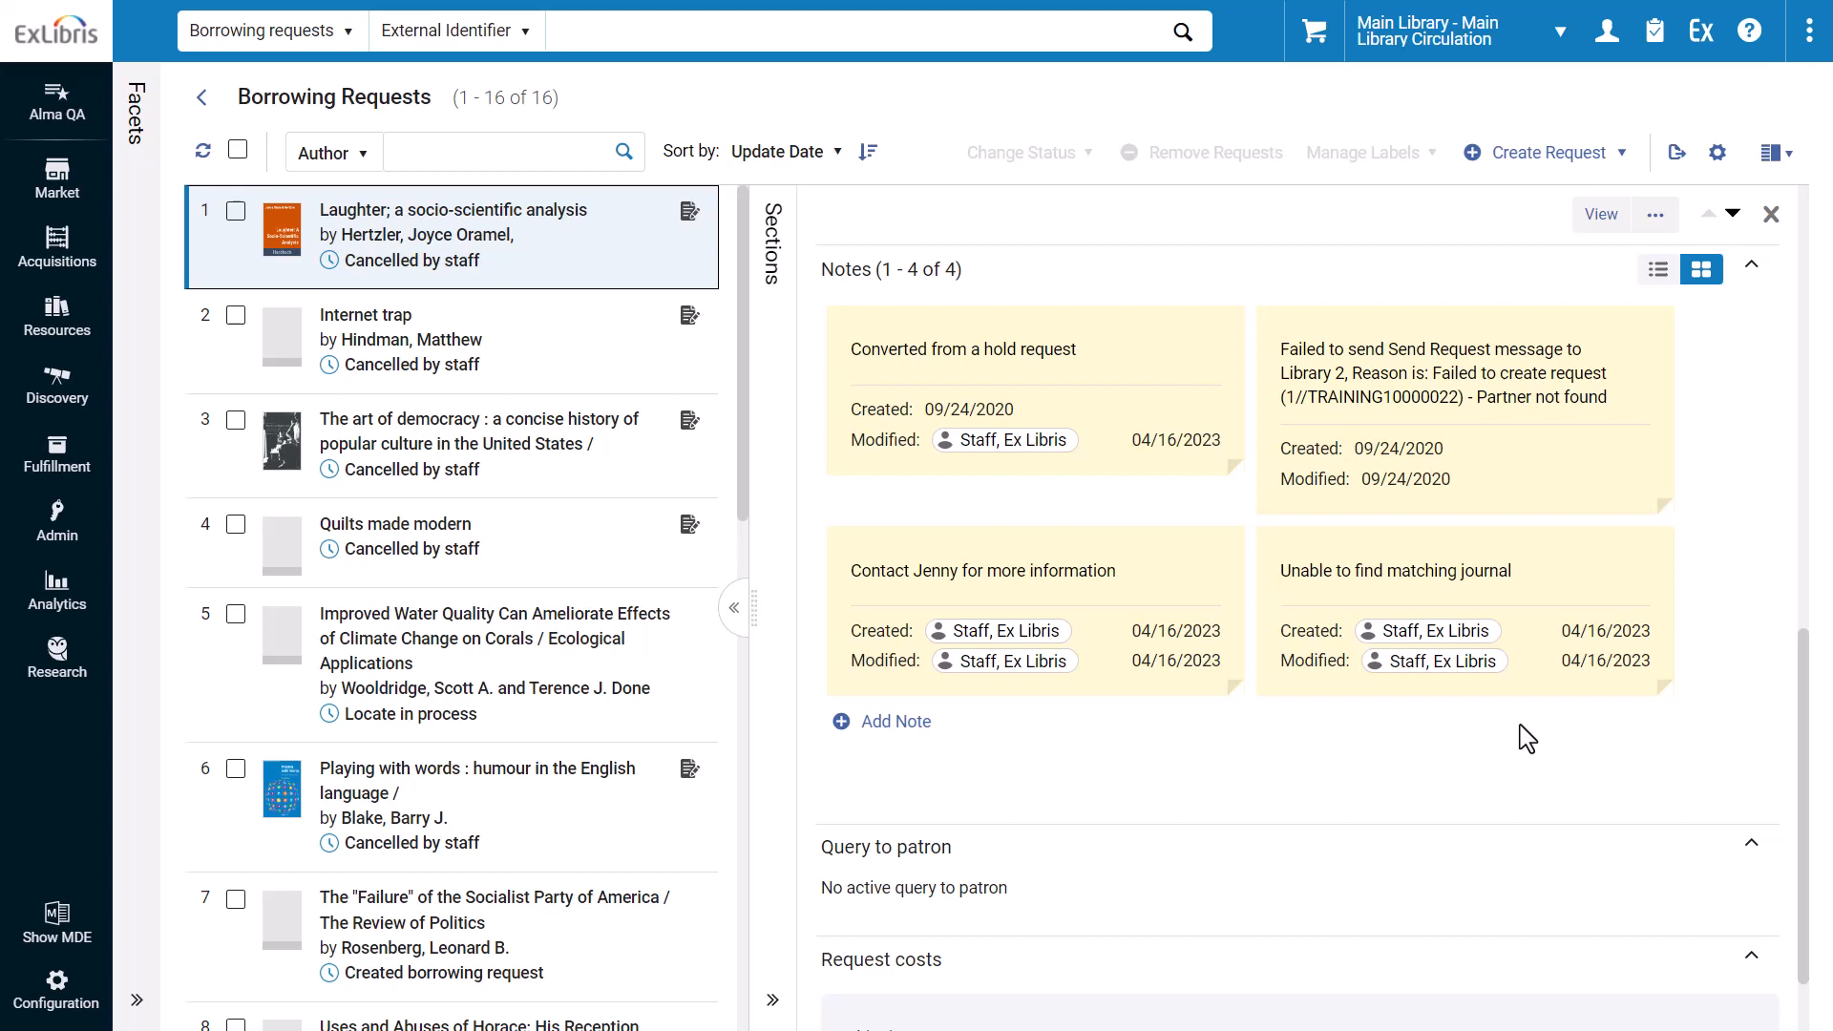
pyautogui.moveTo(991, 745)
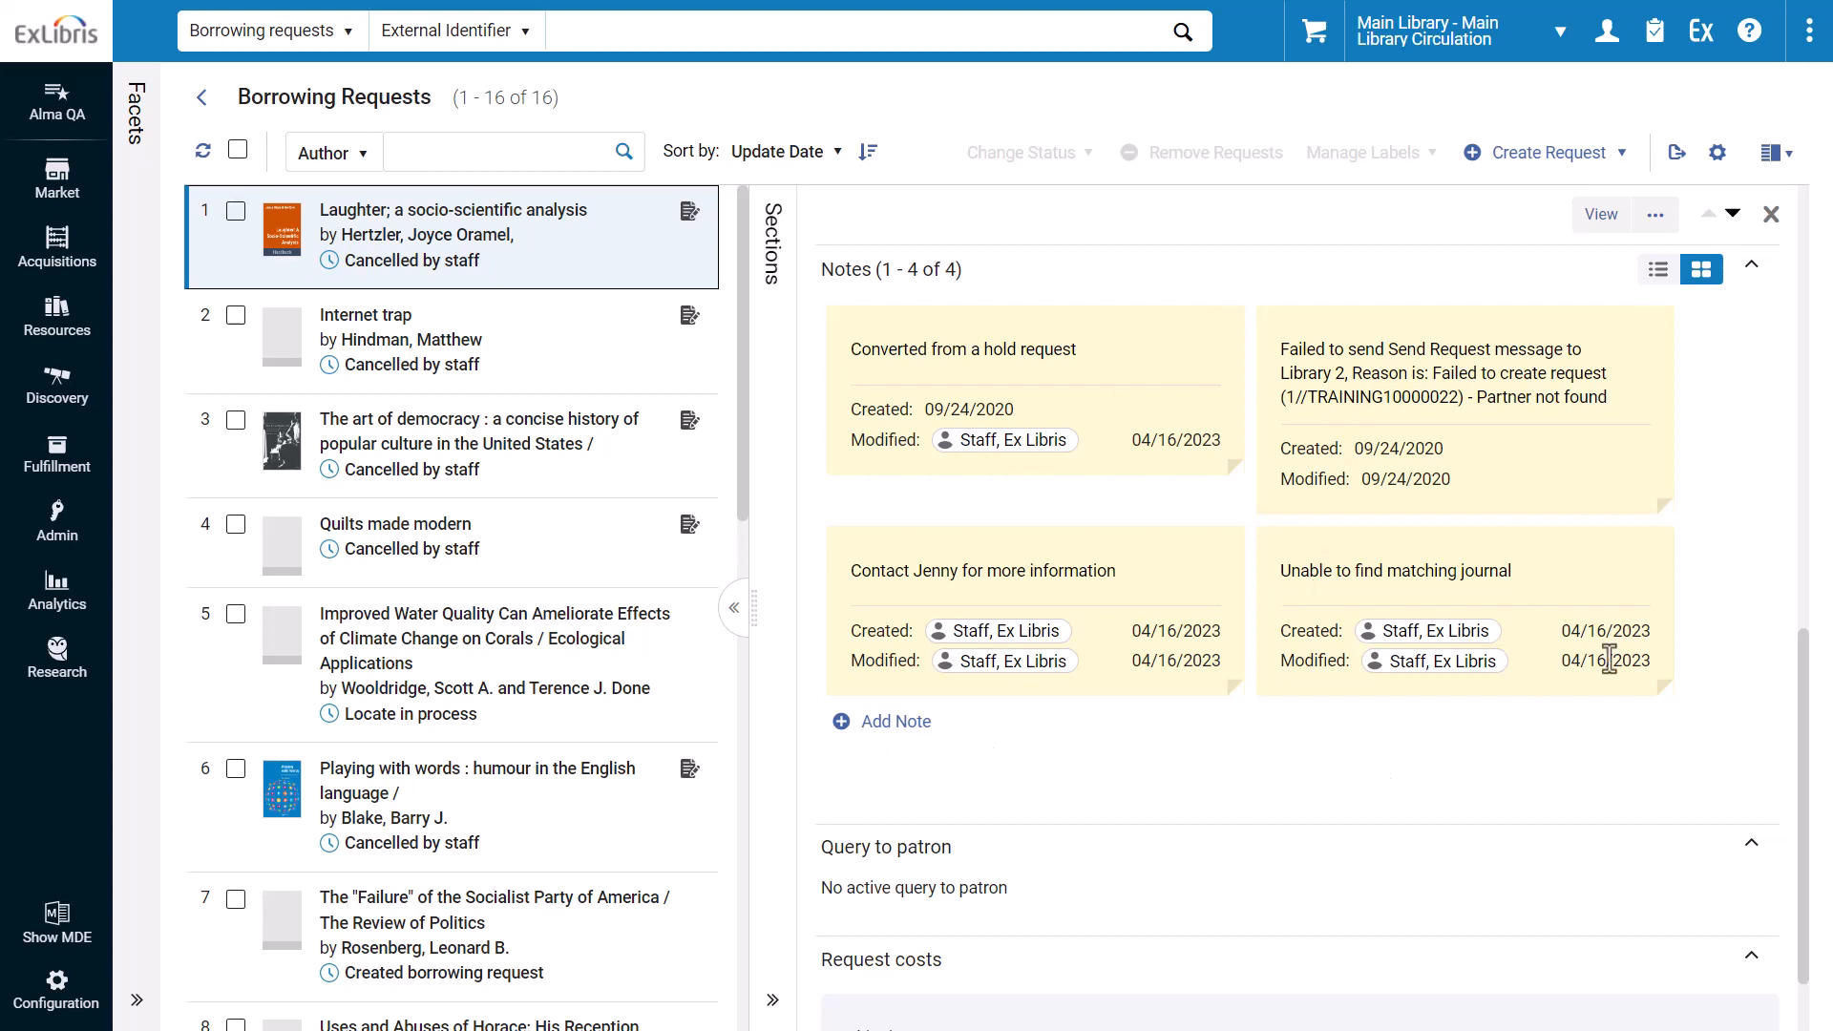
pyautogui.moveTo(1657, 270)
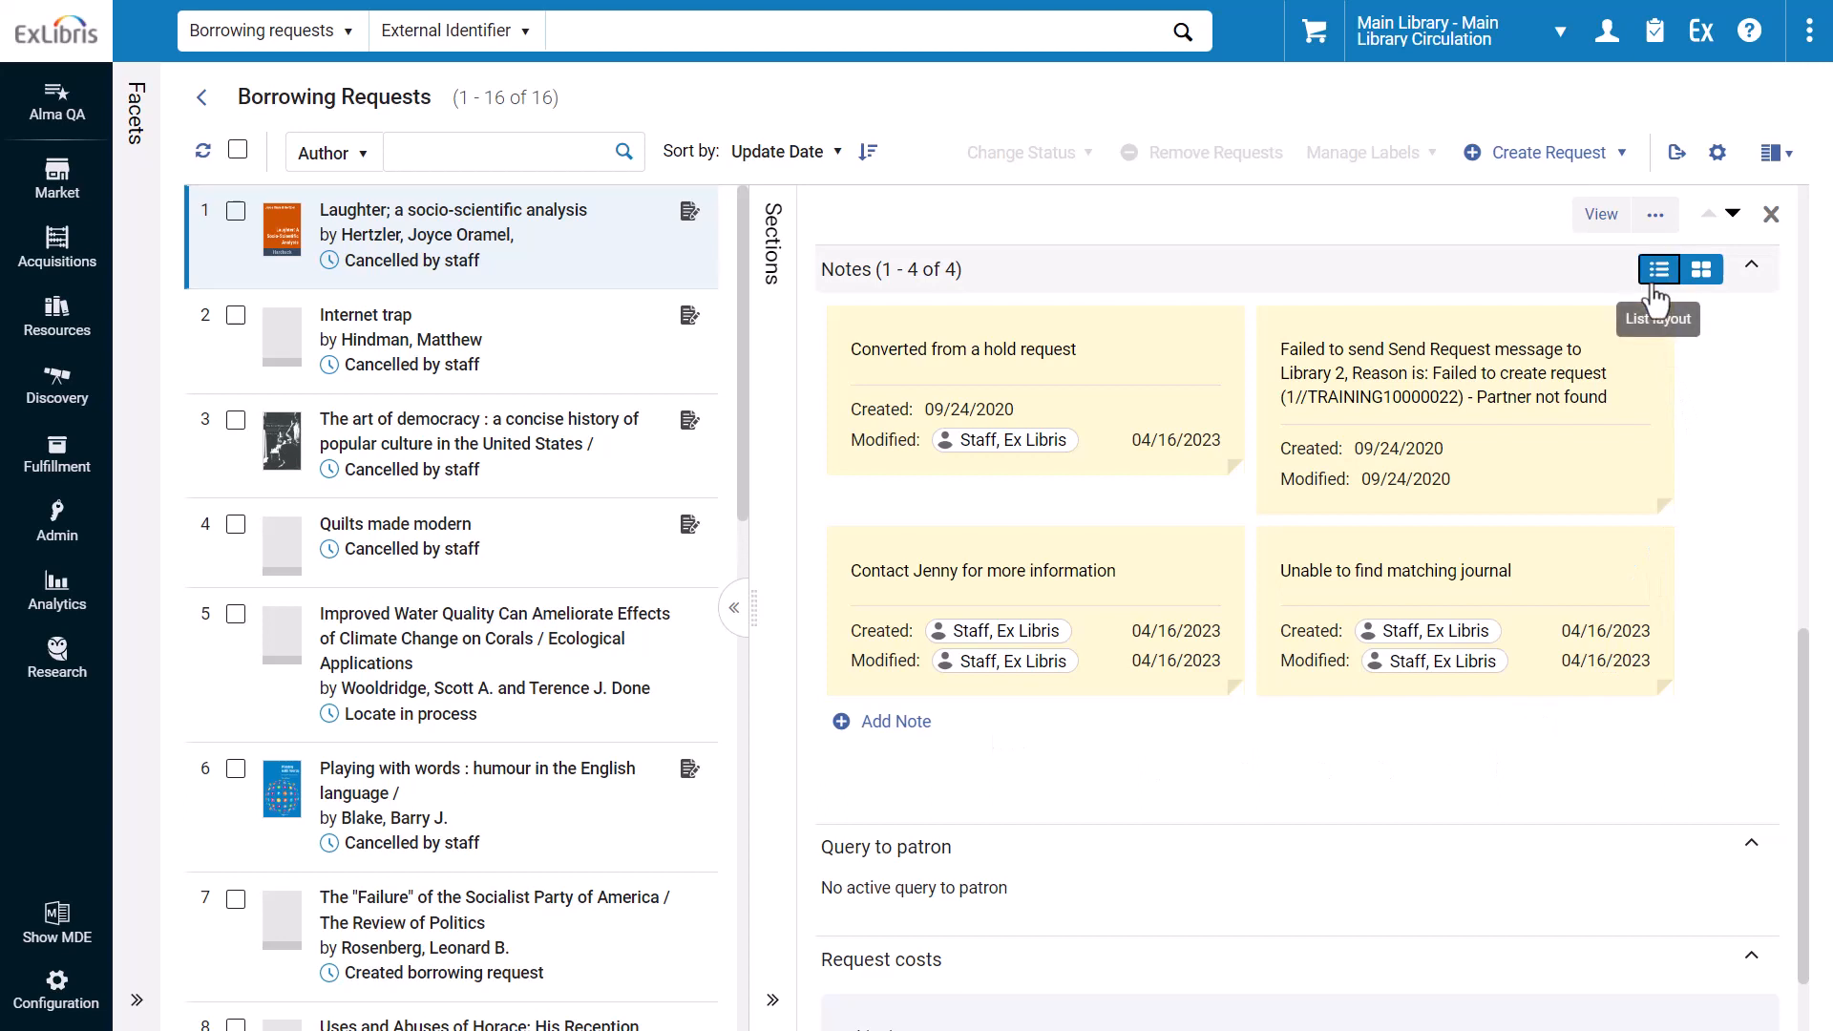
# Step: Switch the first request's notes to a numbered list sorted by date added
pyautogui.click(1658, 269)
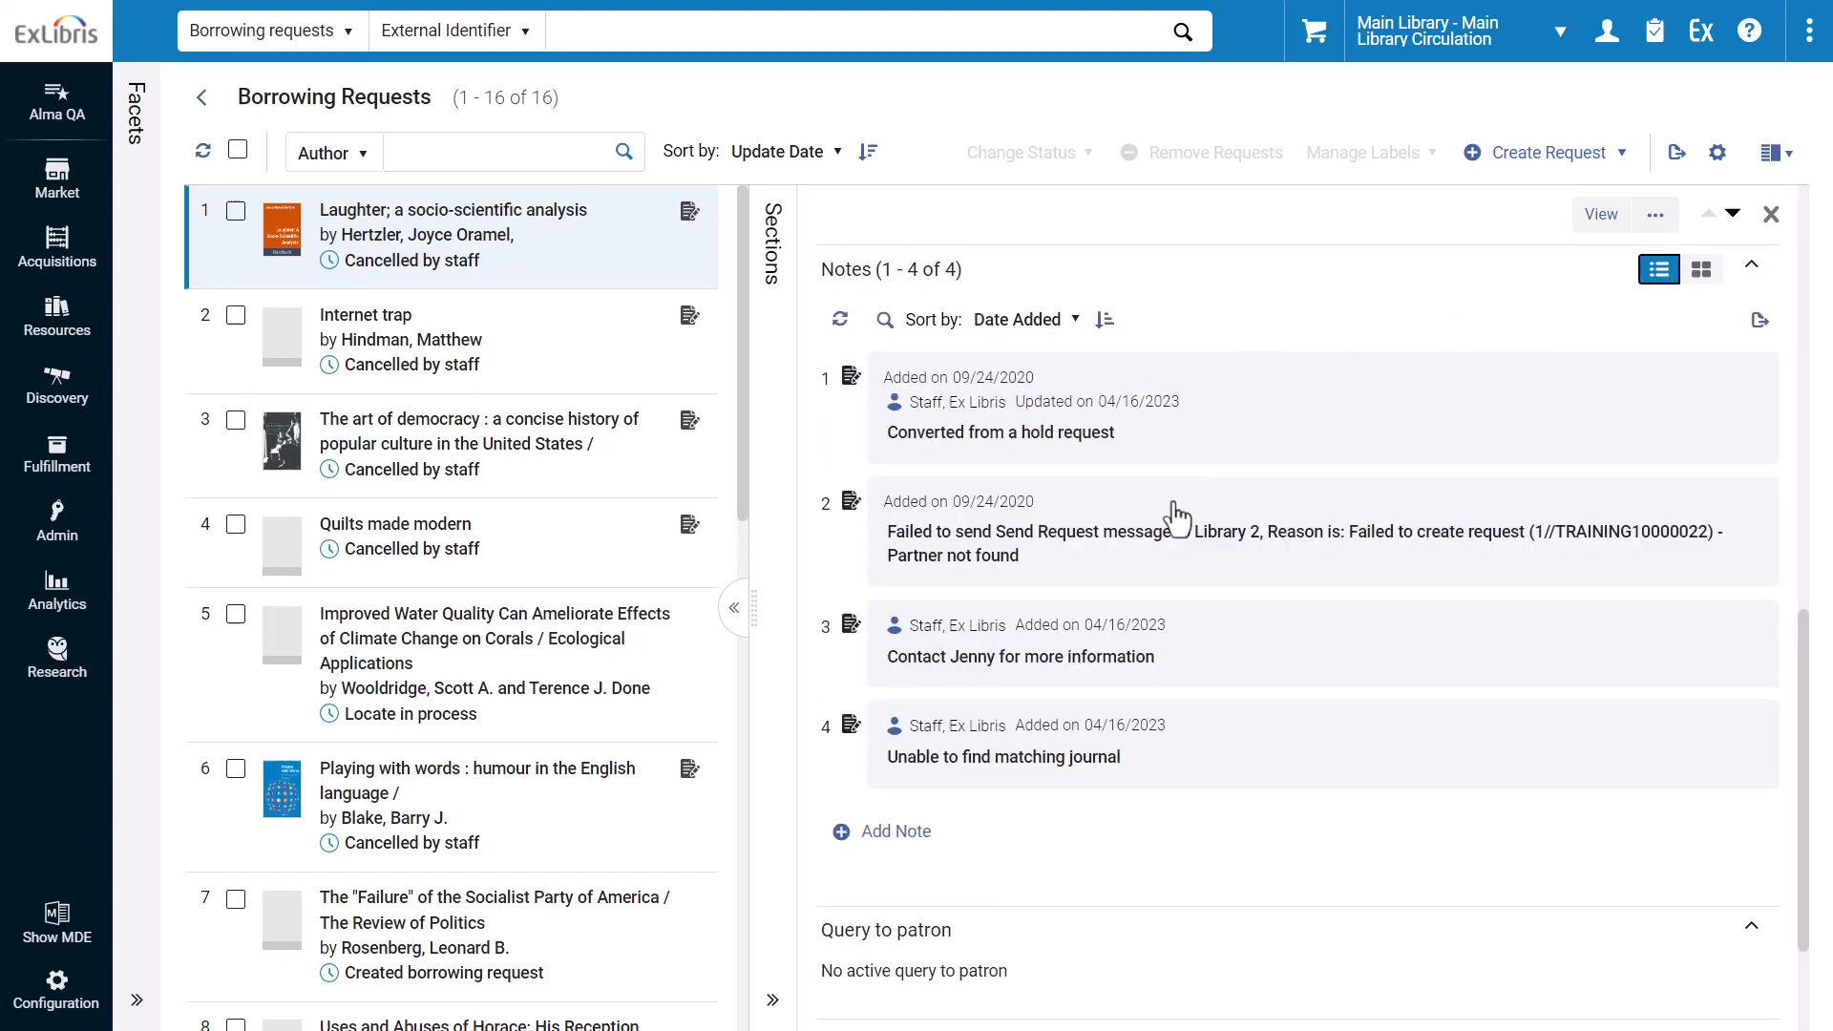
pyautogui.moveTo(1008, 567)
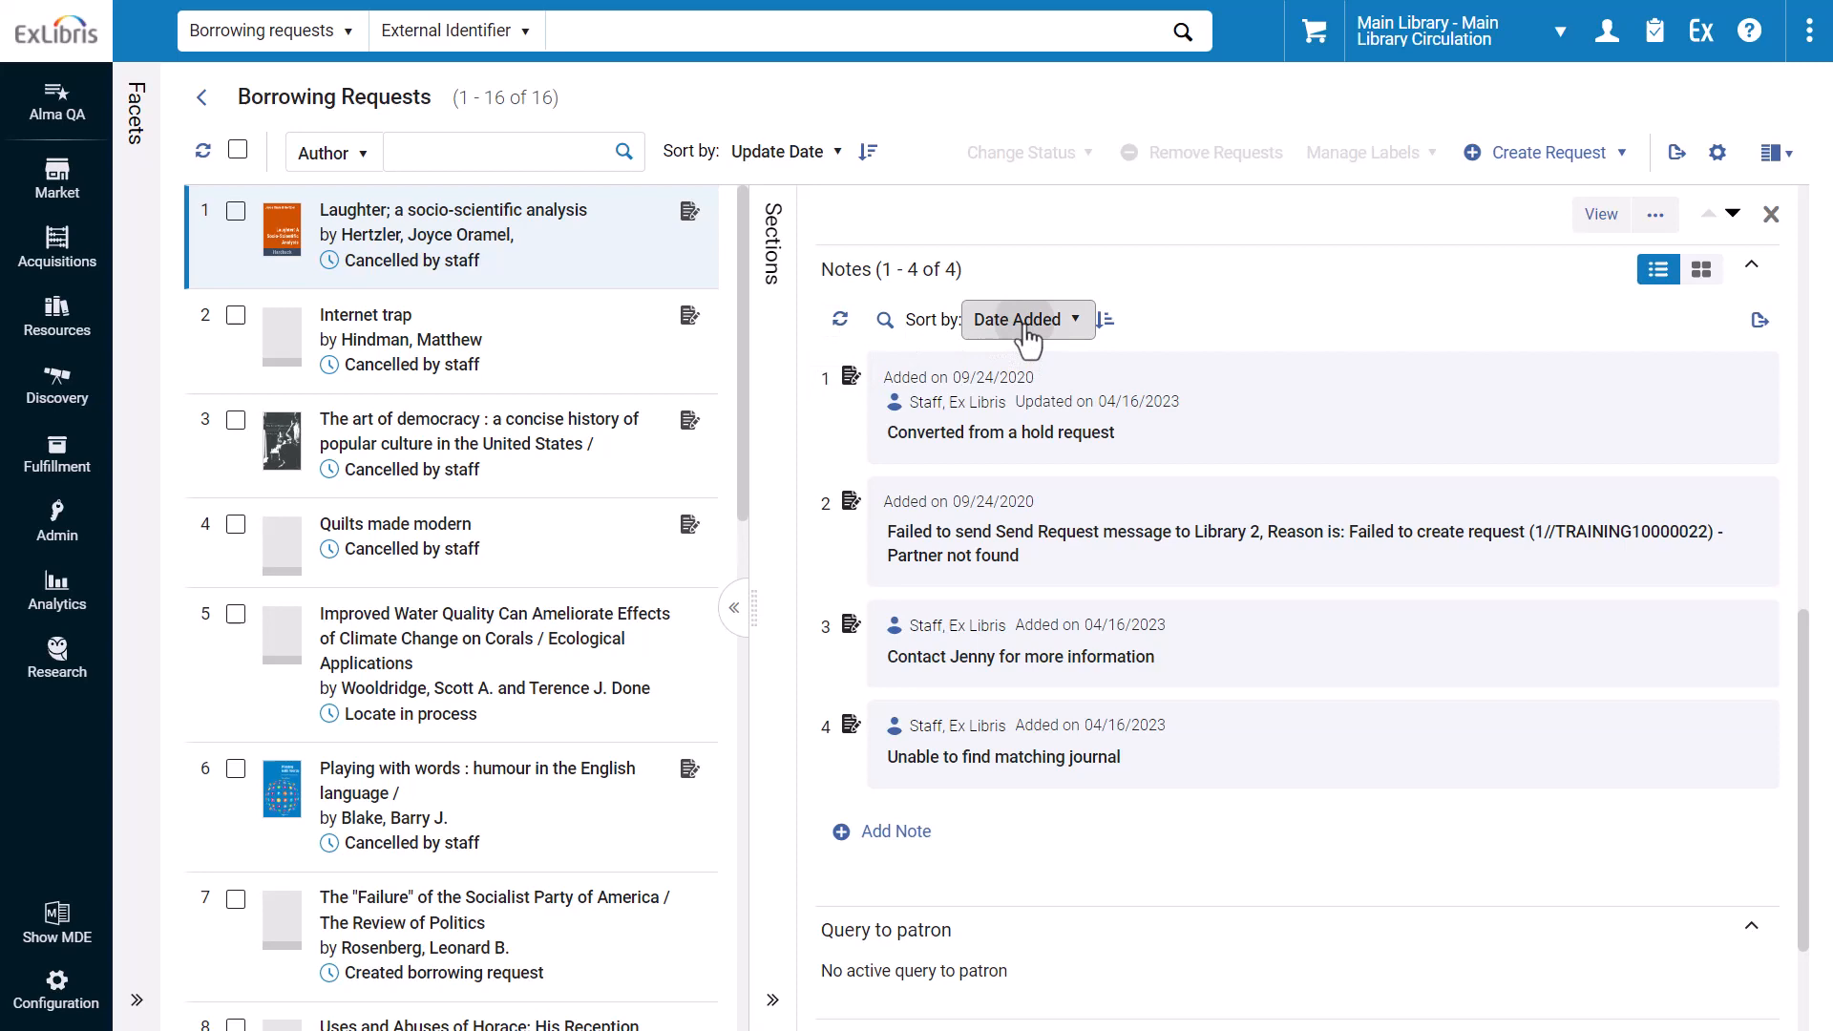
# Step: Sort the request's notes by Date Updated in descending order
pyautogui.click(1027, 319)
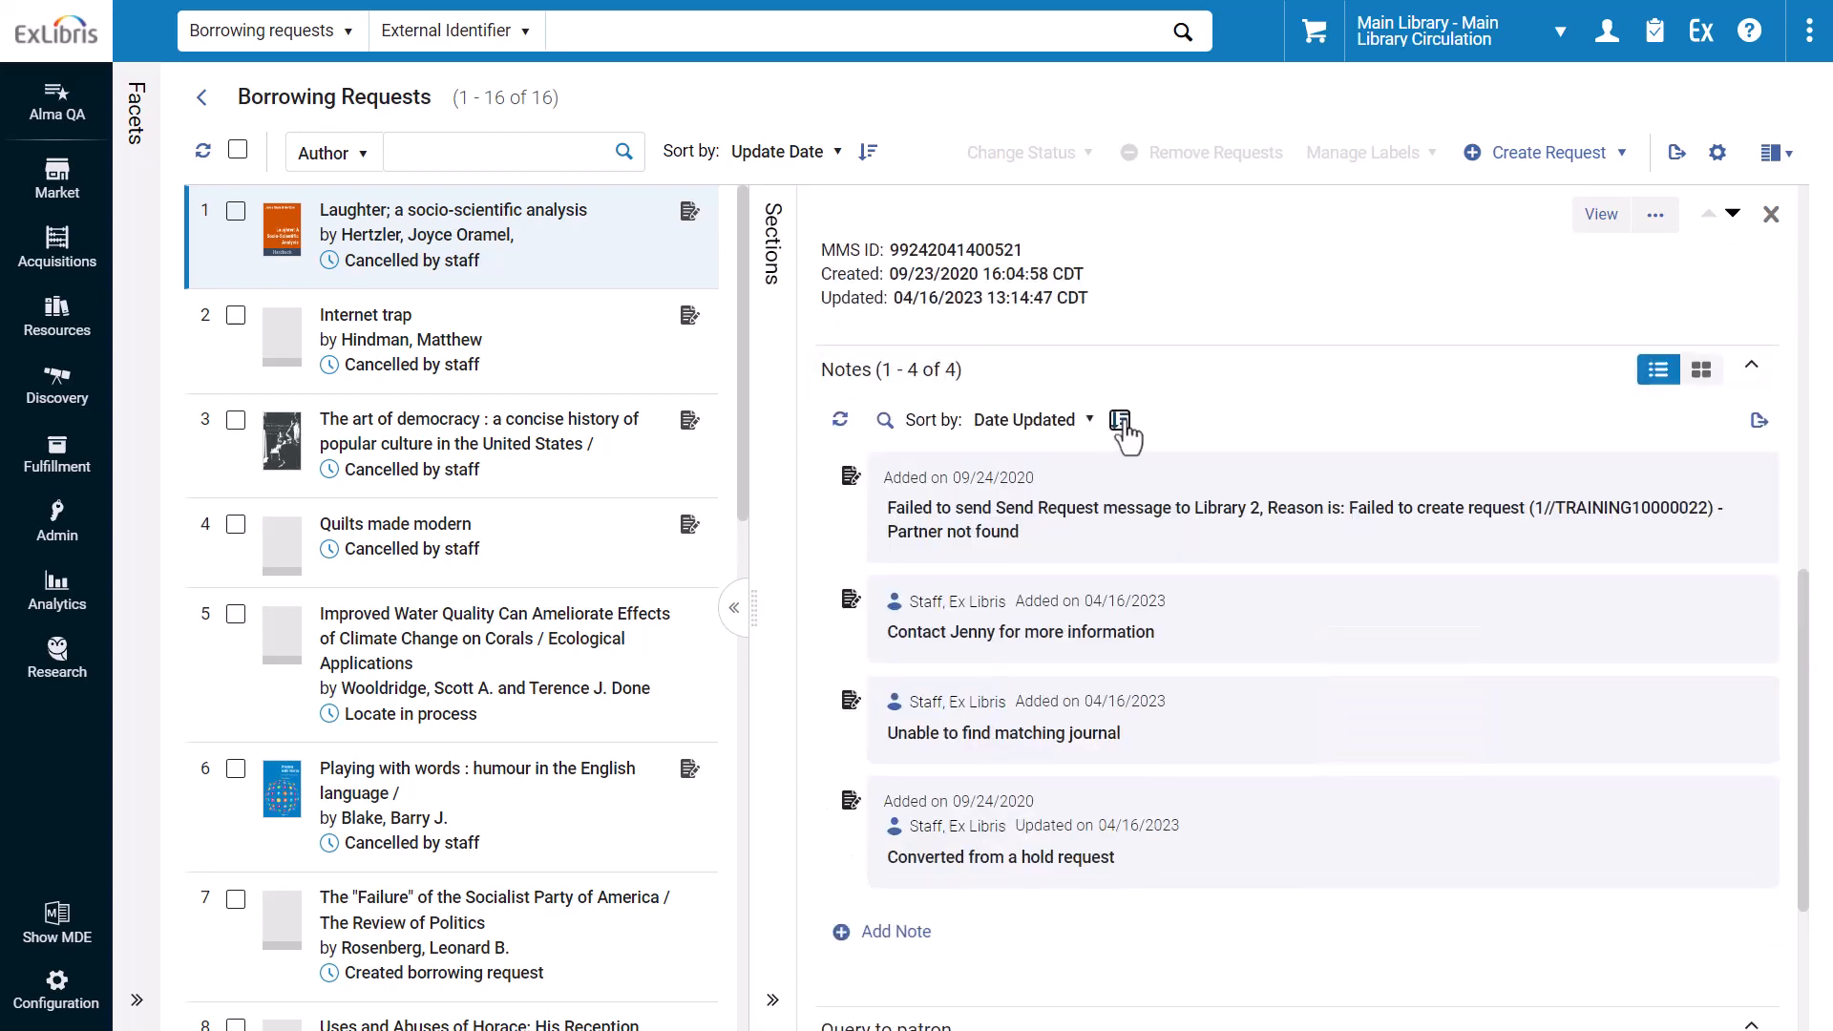
pyautogui.click(1119, 418)
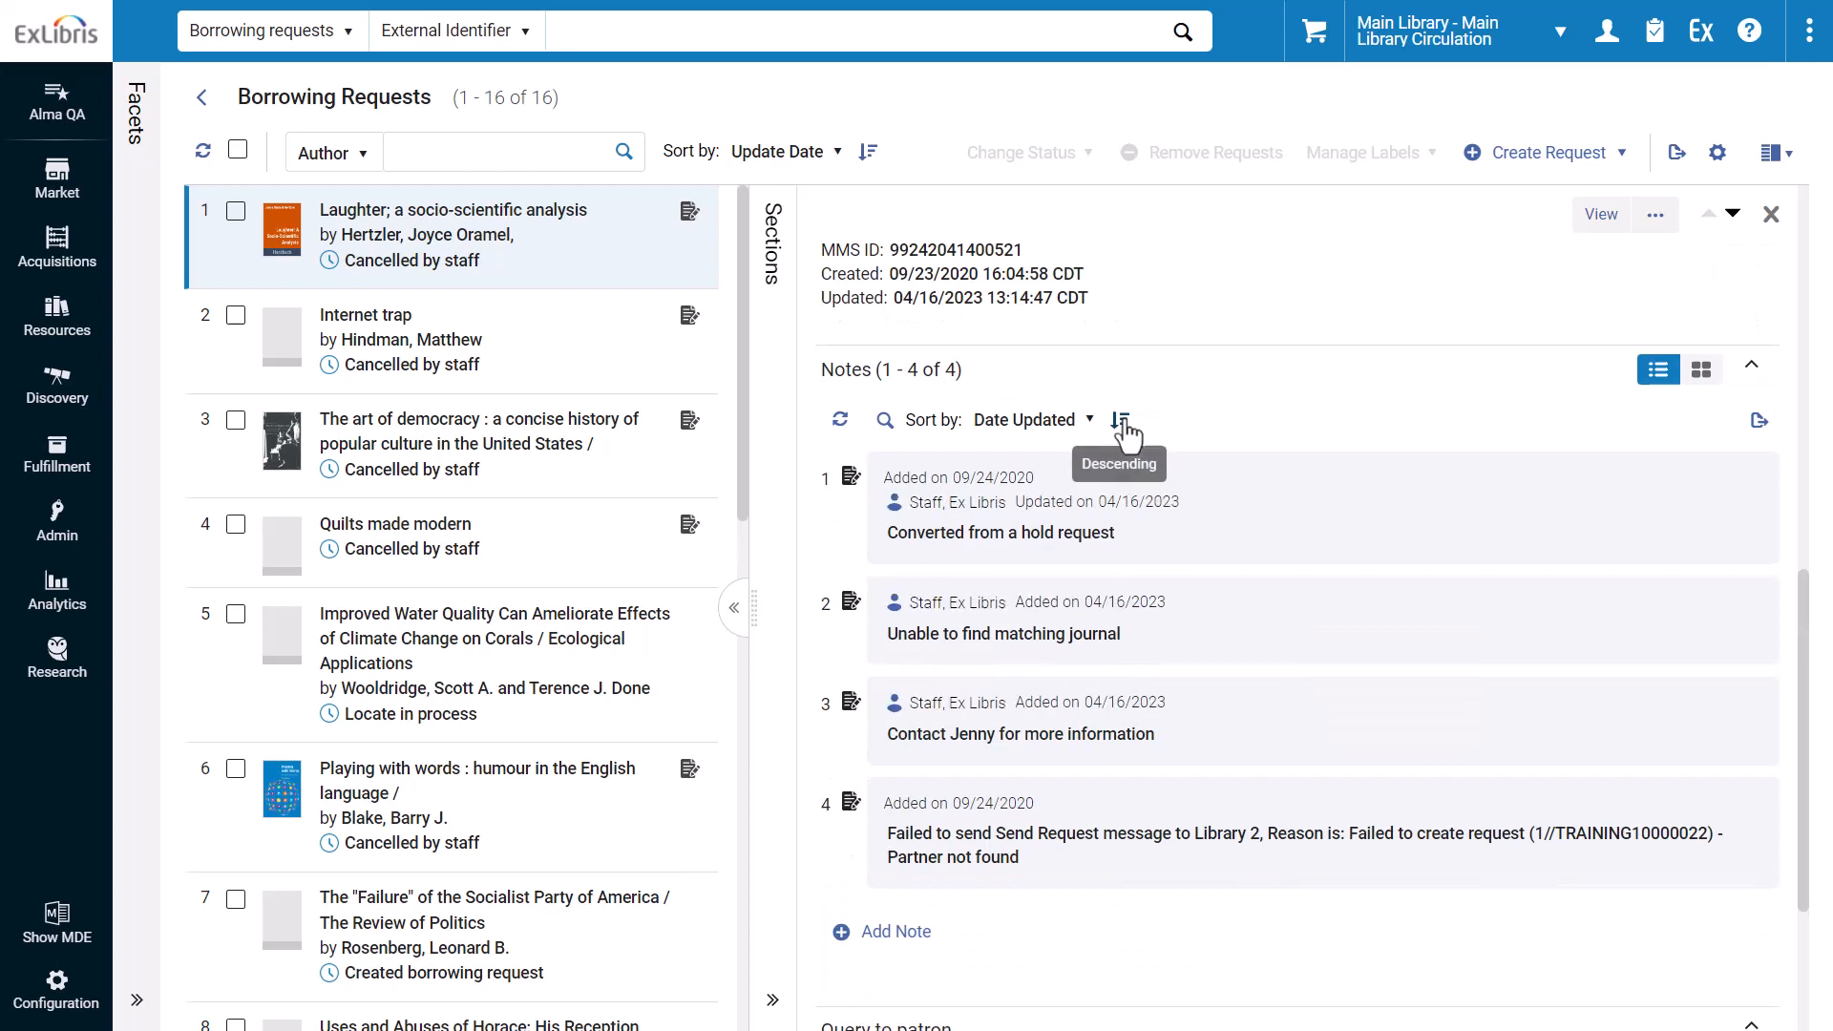
pyautogui.moveTo(891, 941)
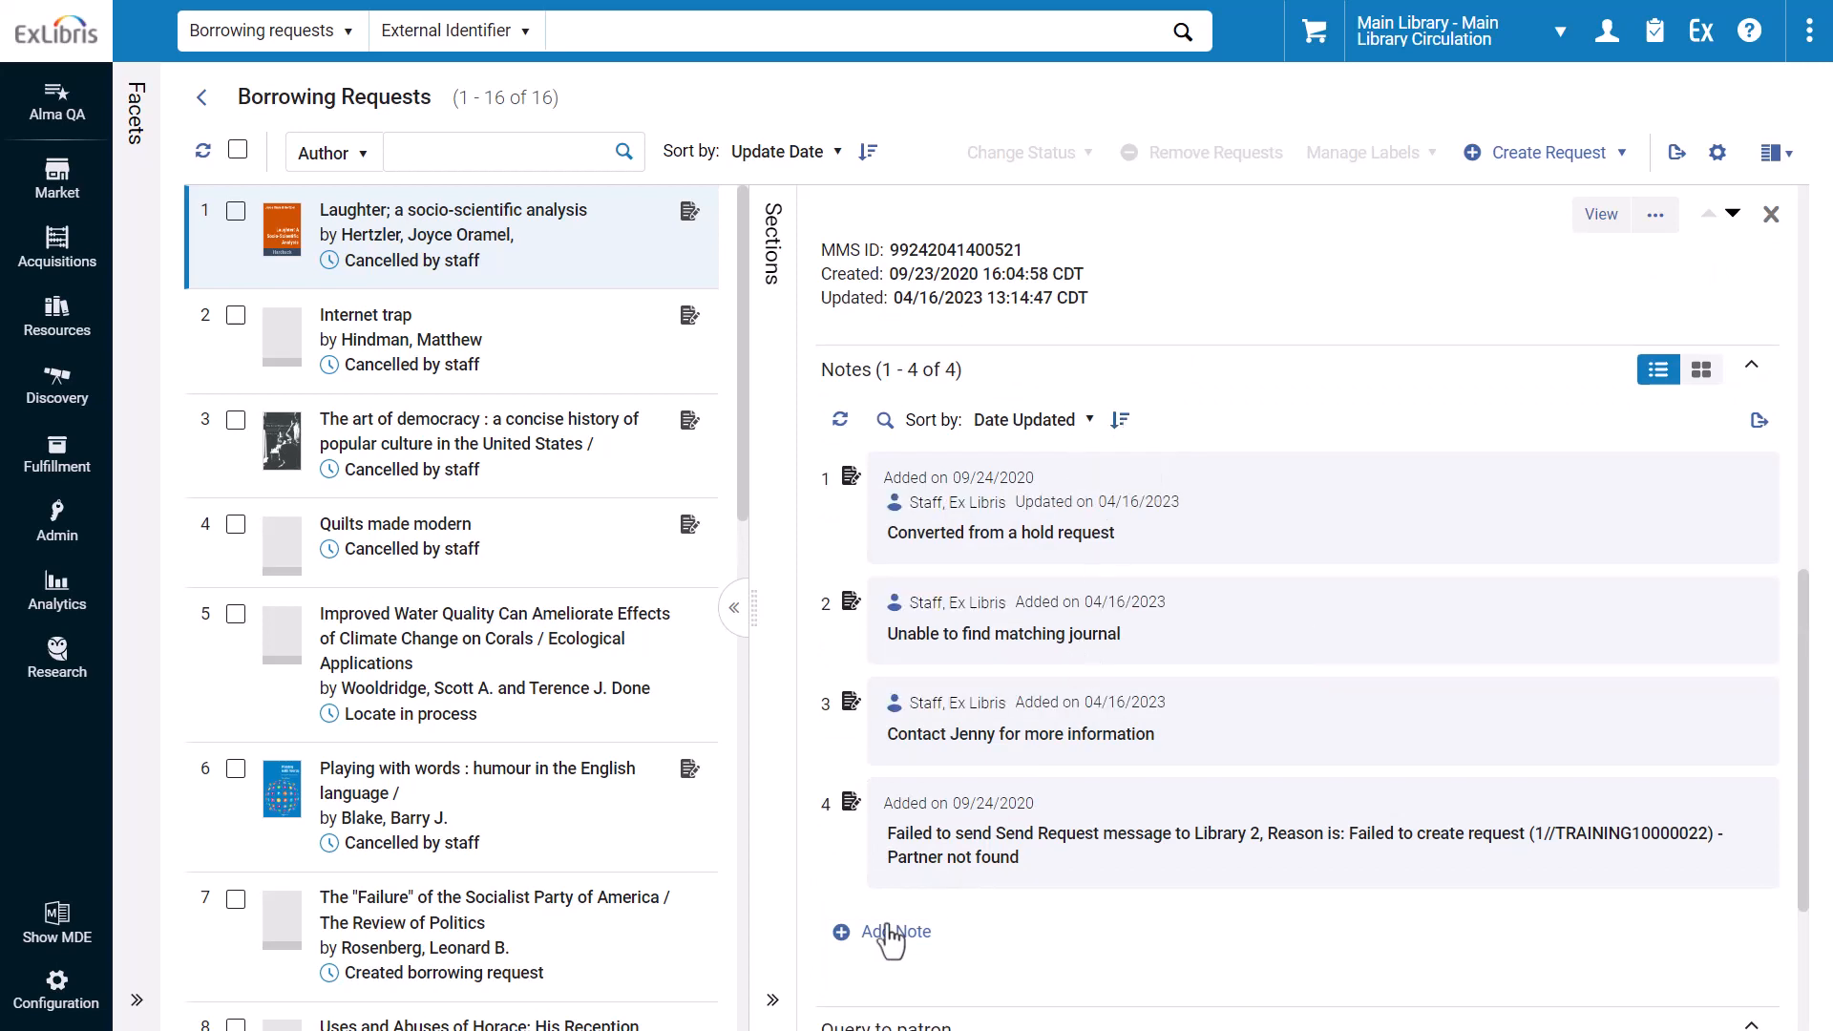
# Step: Add a new note reading 'Thanks for looking into this!' to the request
pyautogui.click(878, 932)
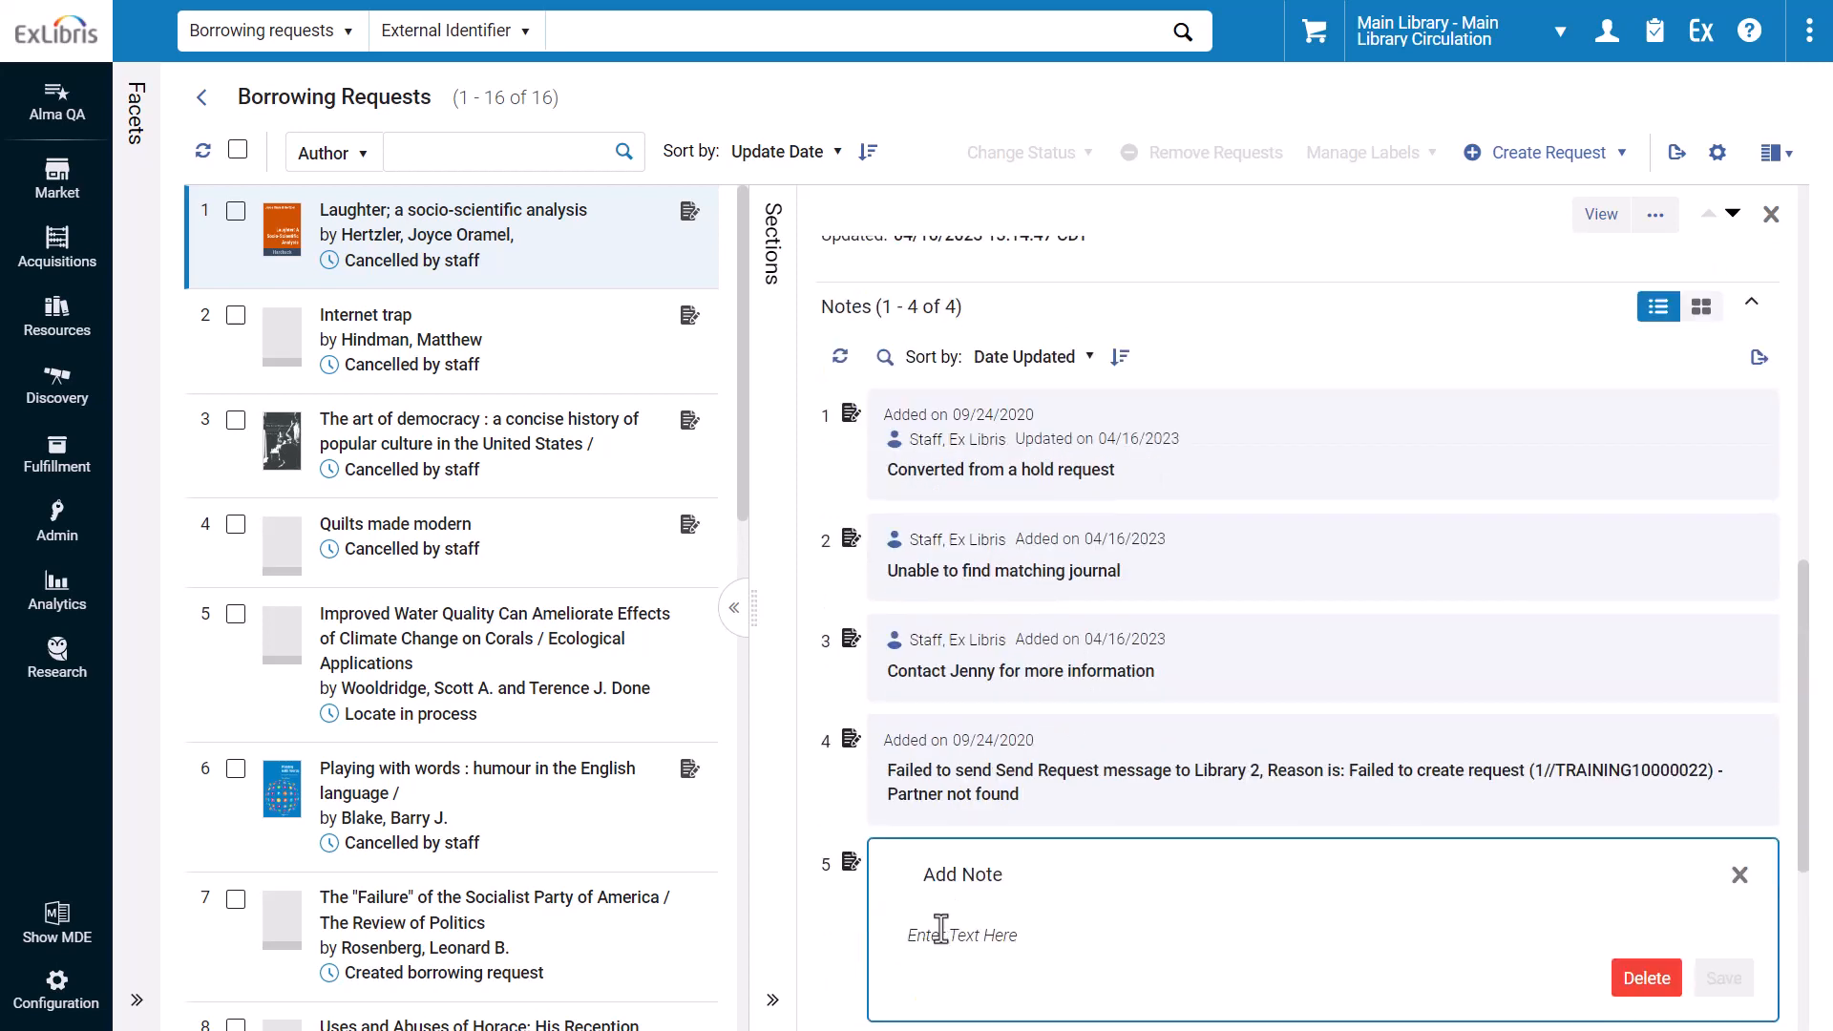
pyautogui.click(1721, 977)
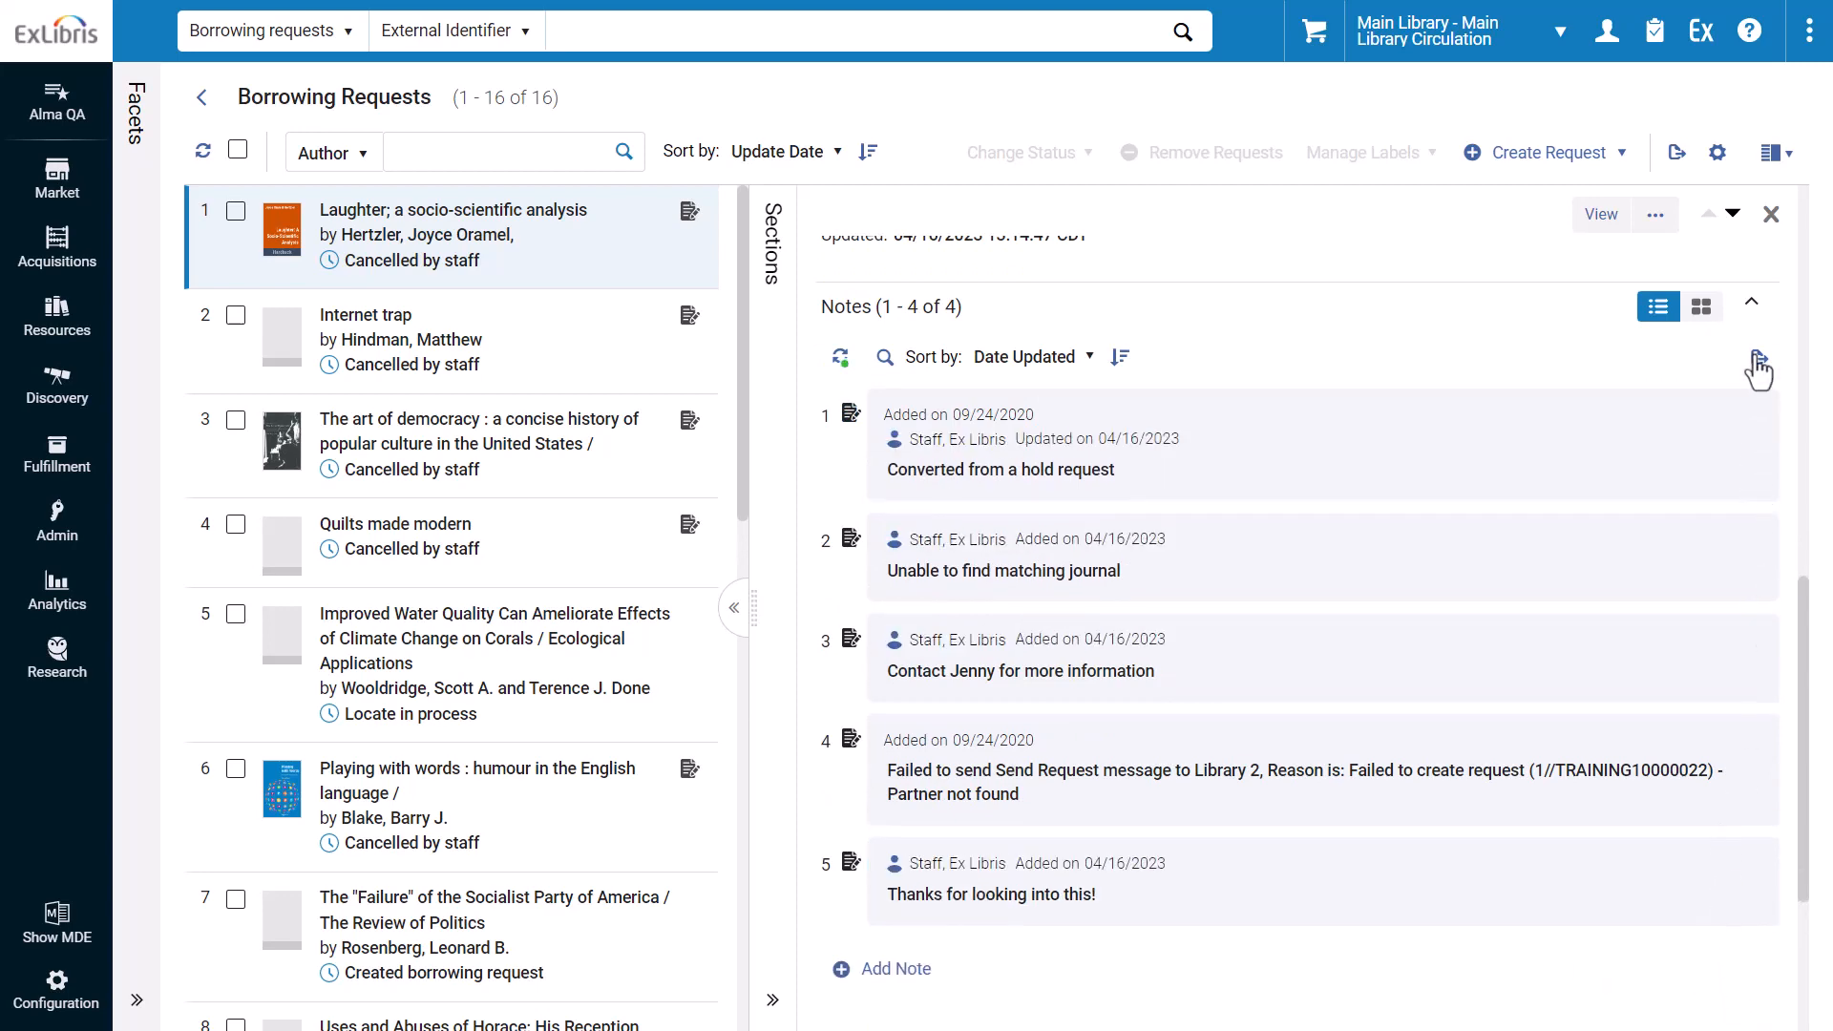
# Step: Save the new note and show all five notes as cards again
pyautogui.click(1758, 362)
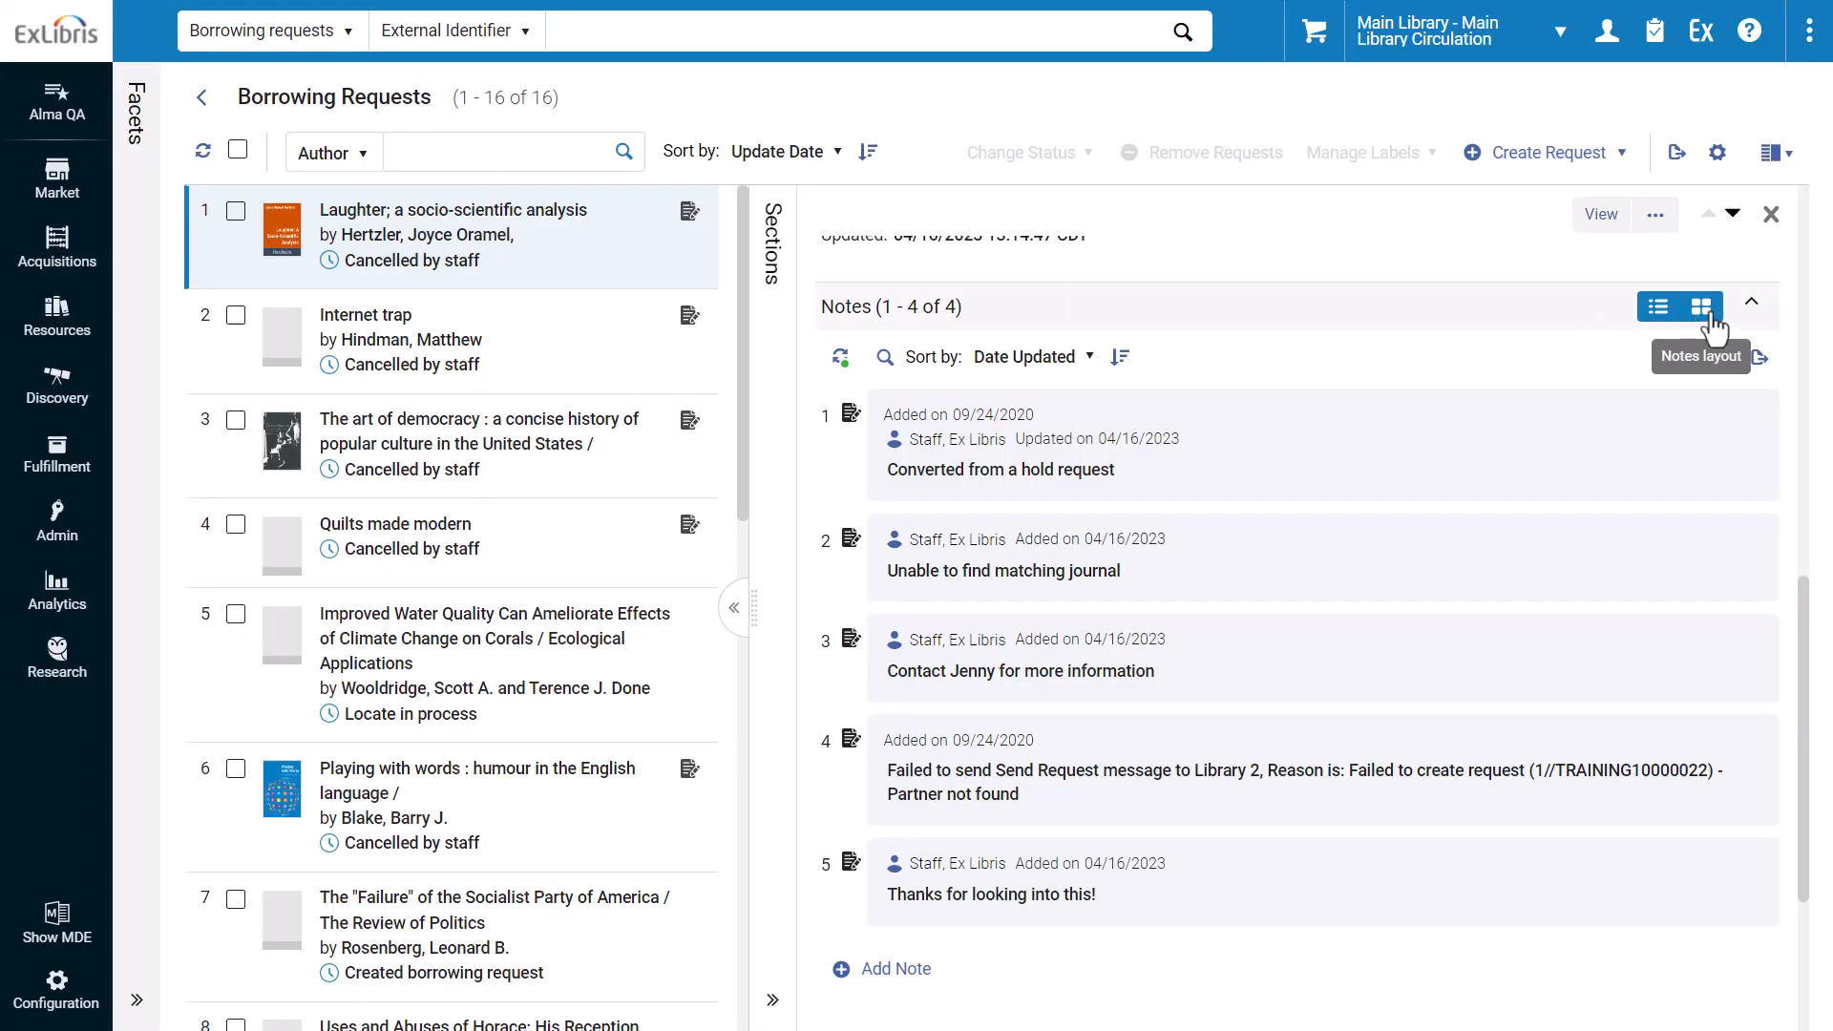
pyautogui.click(1701, 306)
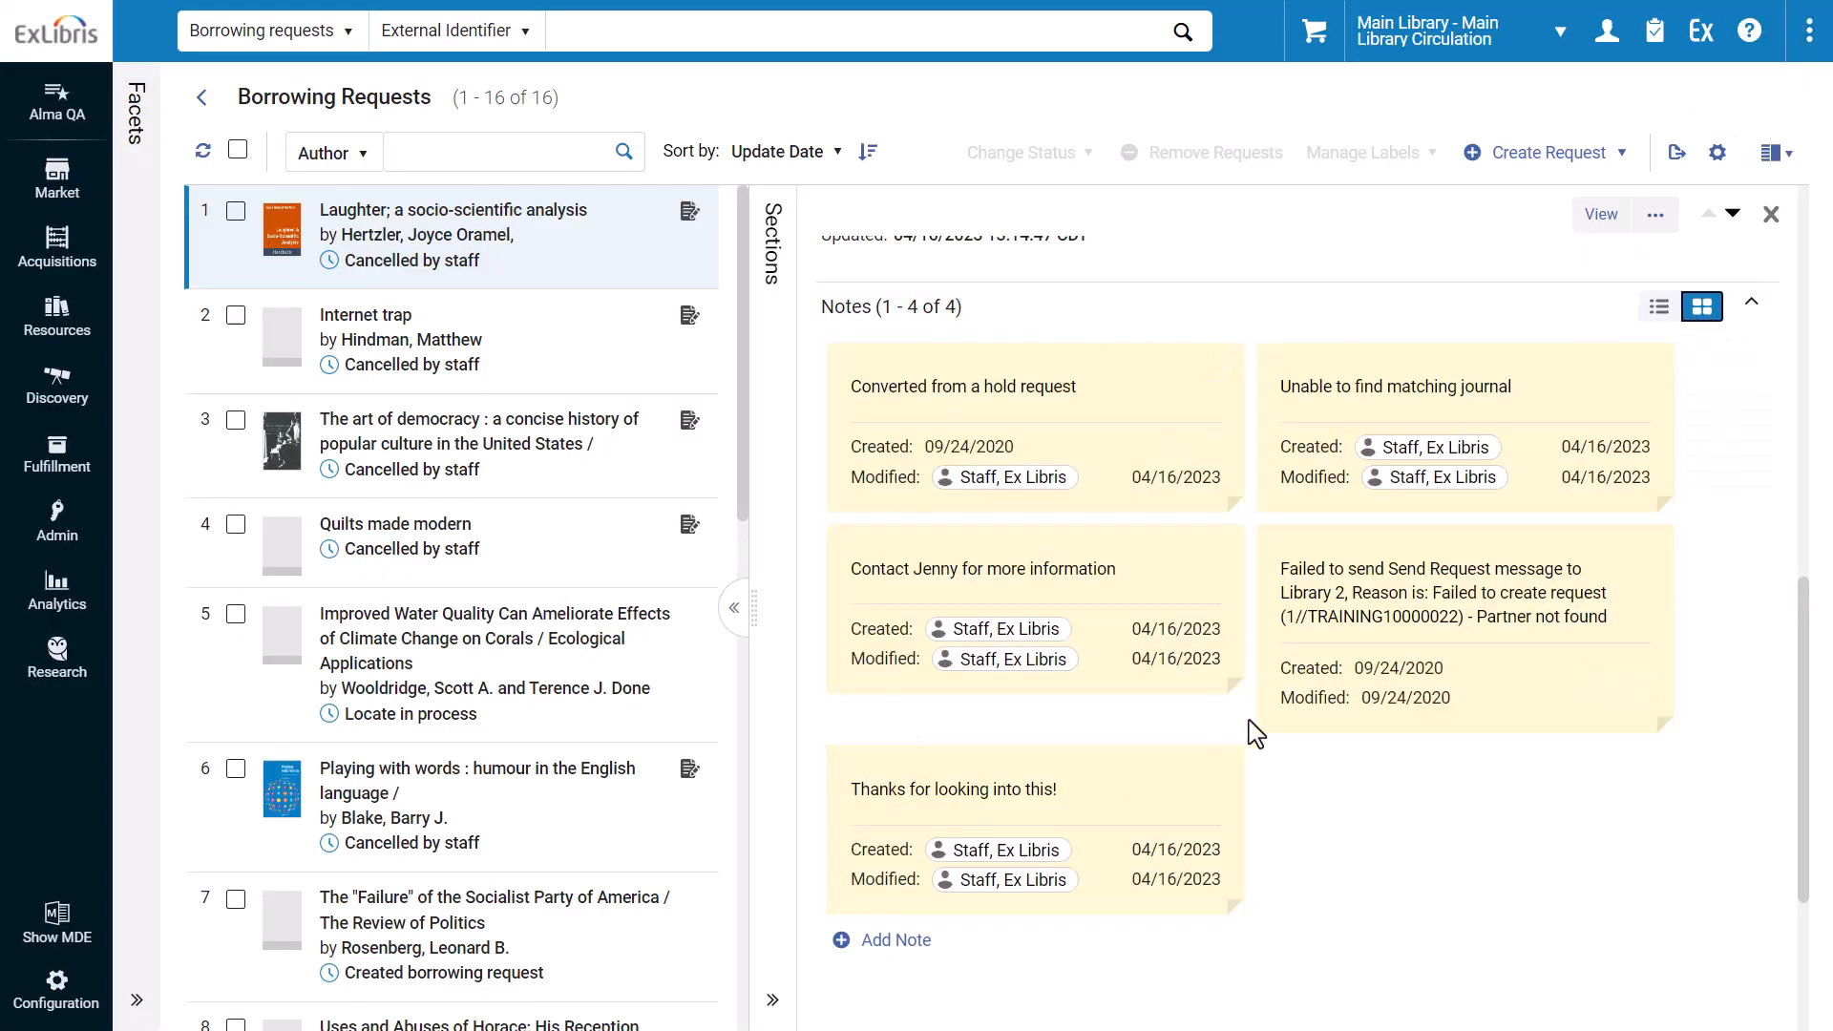